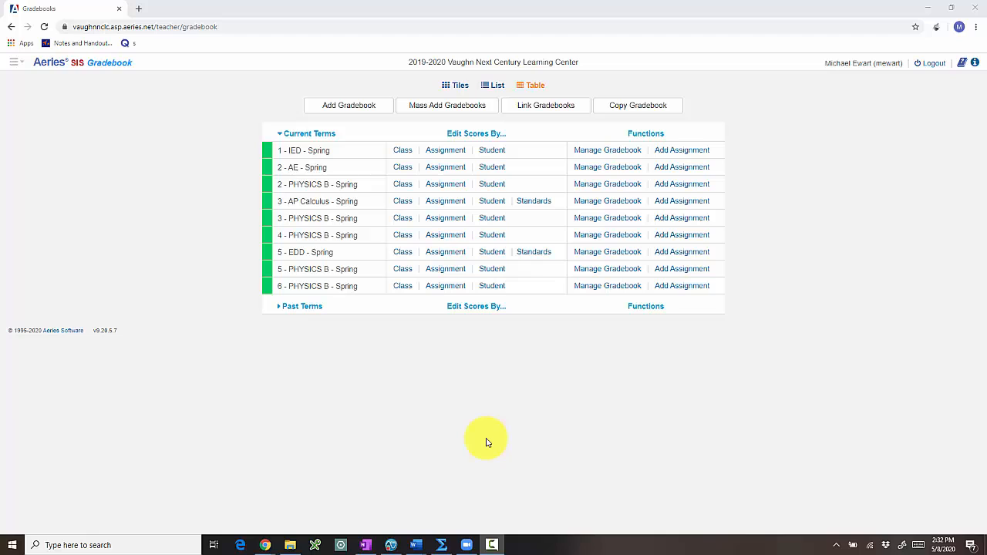
mouse_move(407, 128)
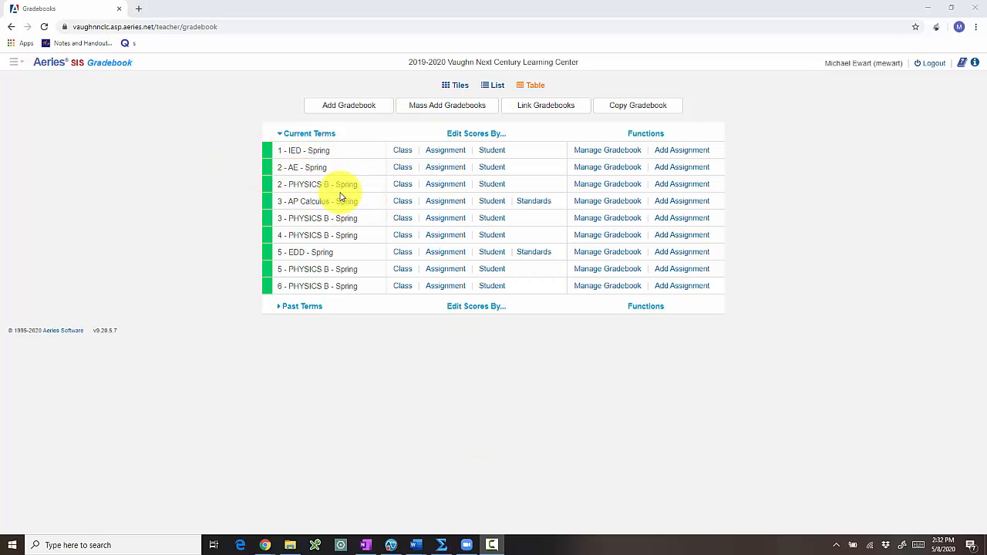
- Open Manage Gradebook for the 3 - AP Calculus - Spring gradebook
left_click(607, 201)
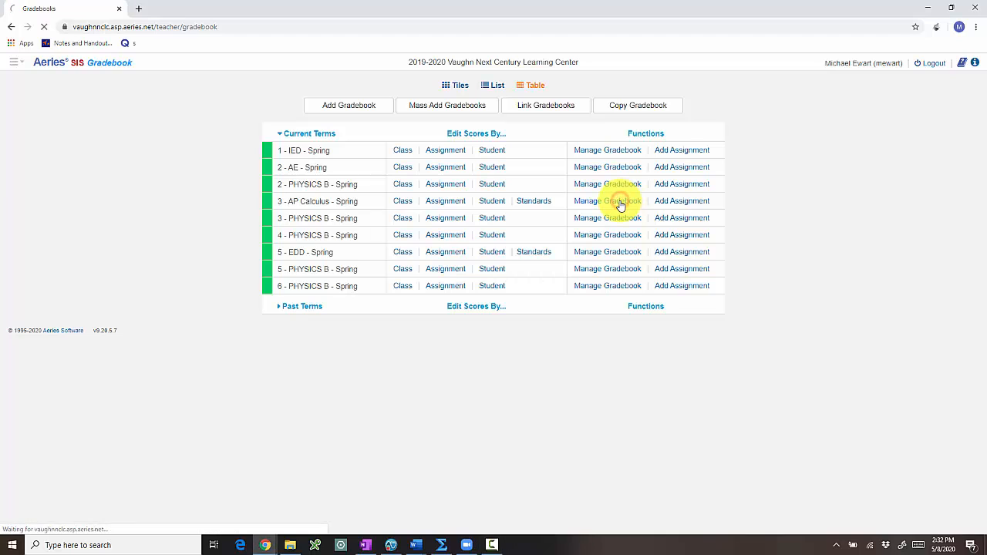
left_click(608, 200)
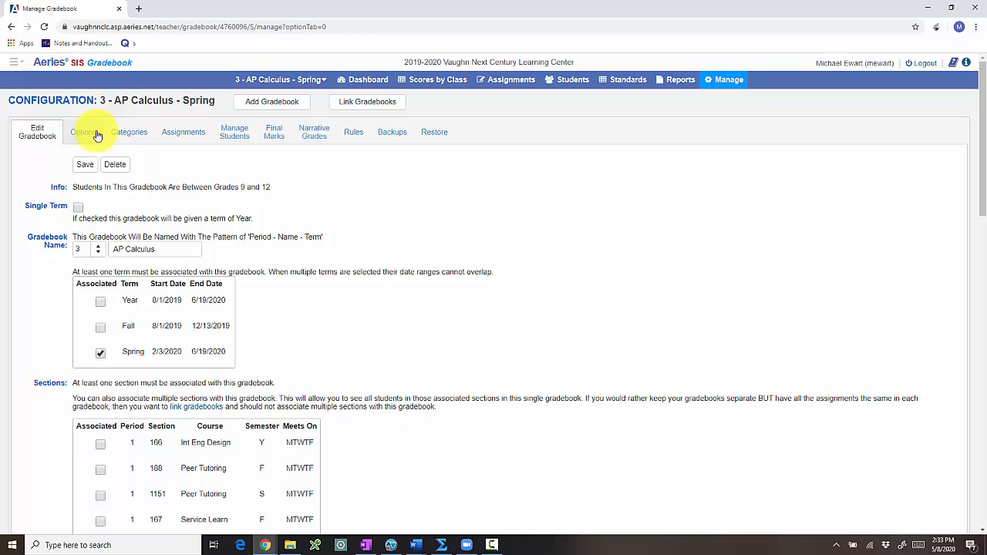
- Confirm 'Apply Assignment Scores Immediately?' is checked in Options, then go to Scores by Class
left_click(83, 131)
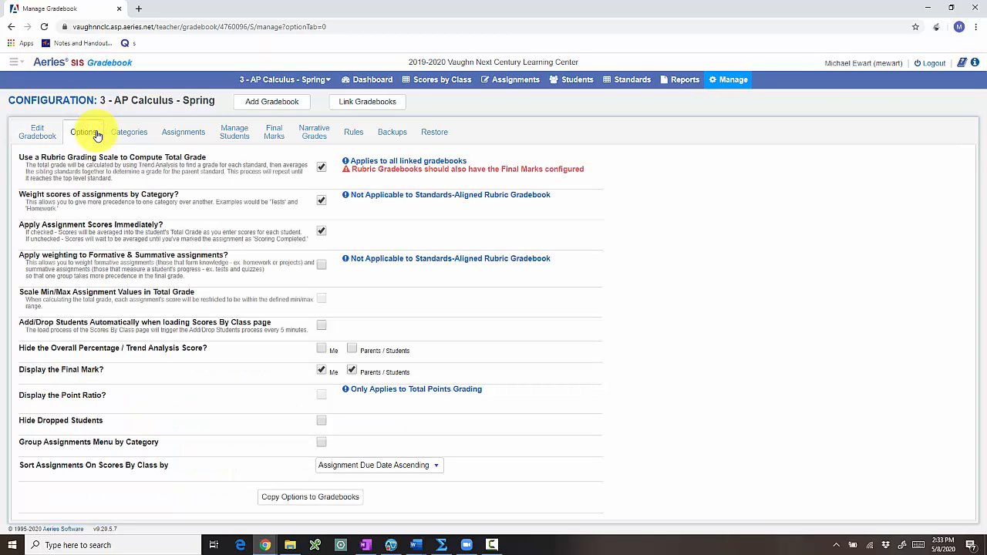
left_click(83, 133)
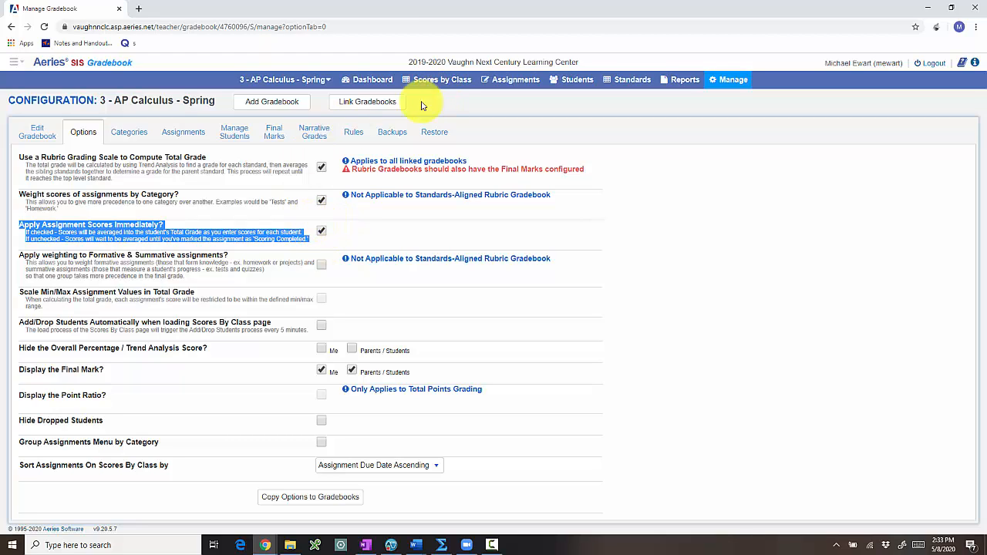
mouse_move(400, 132)
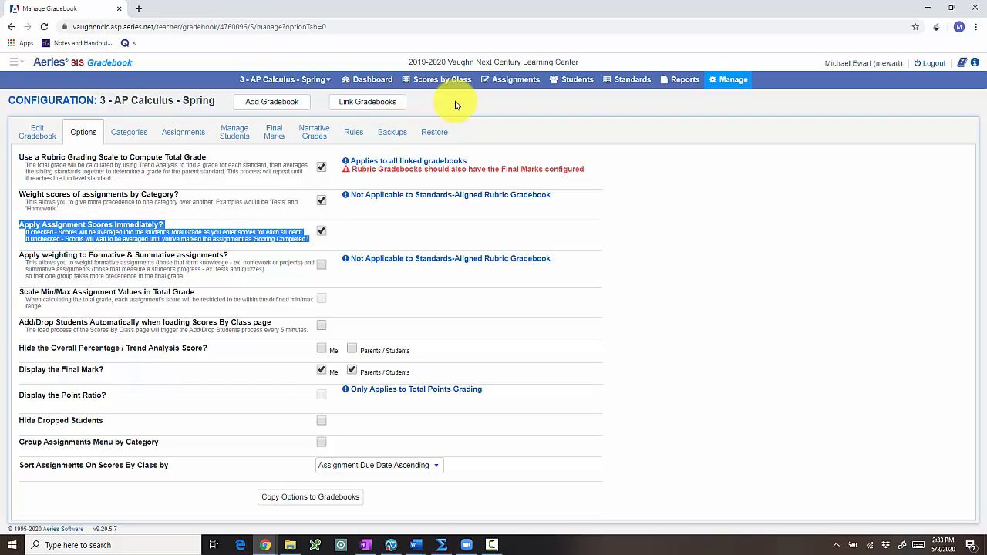
left_click(438, 80)
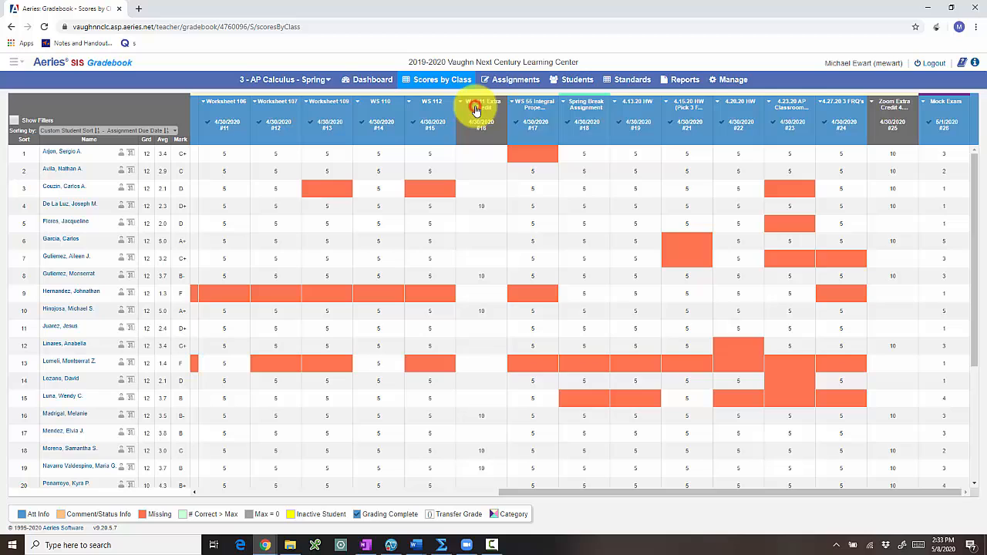
- Review WS 111 Extra Credit's details, then open a student's score cell in that column
left_click(482, 105)
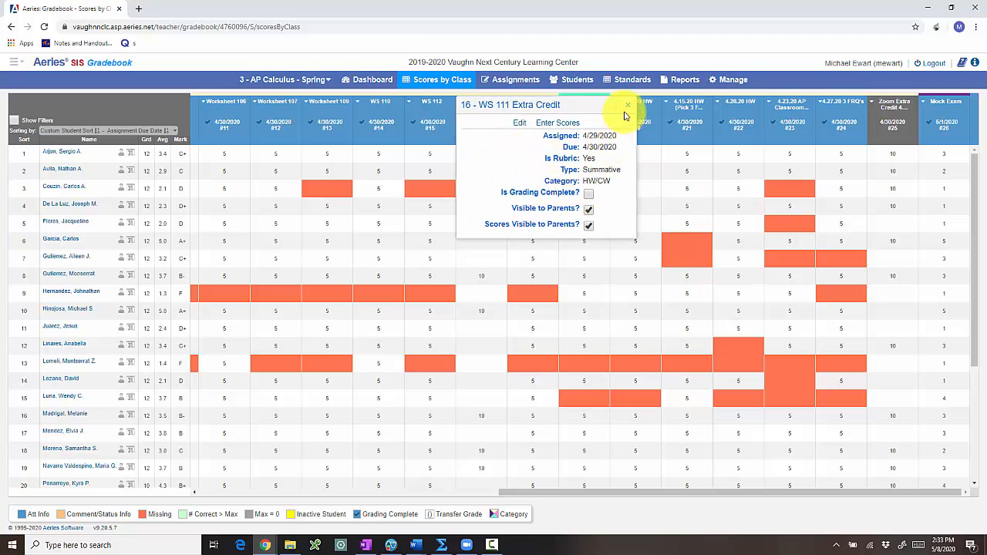
left_click(627, 105)
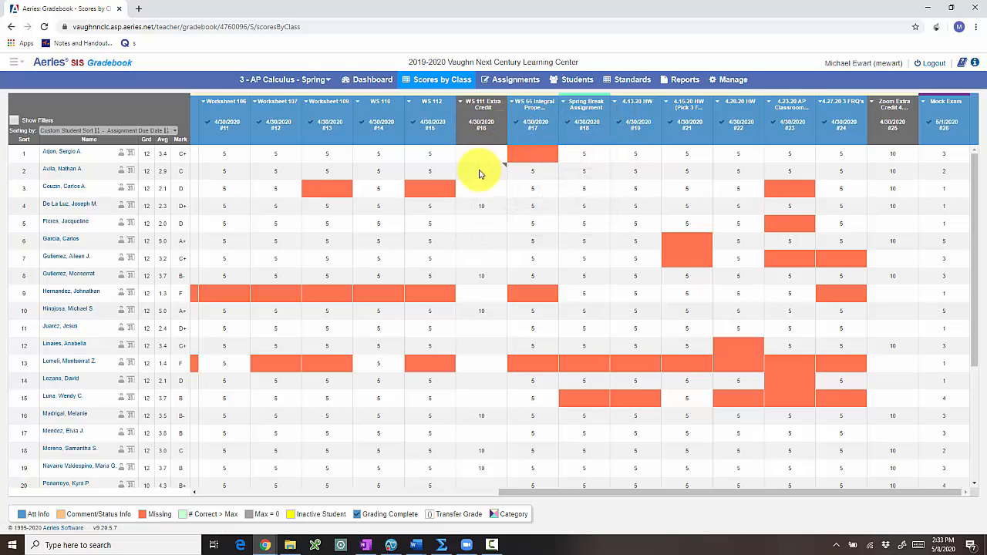
mouse_move(477, 159)
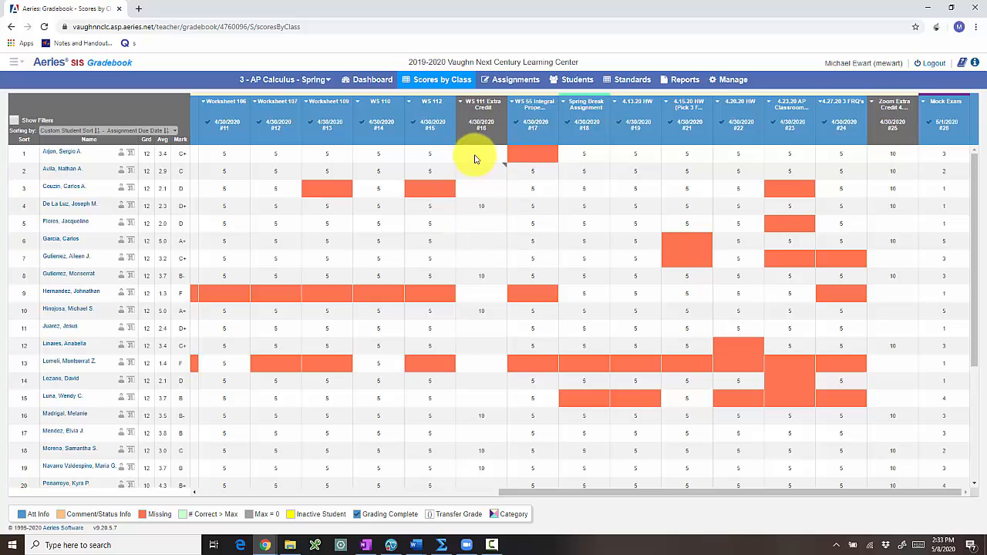
mouse_move(492, 145)
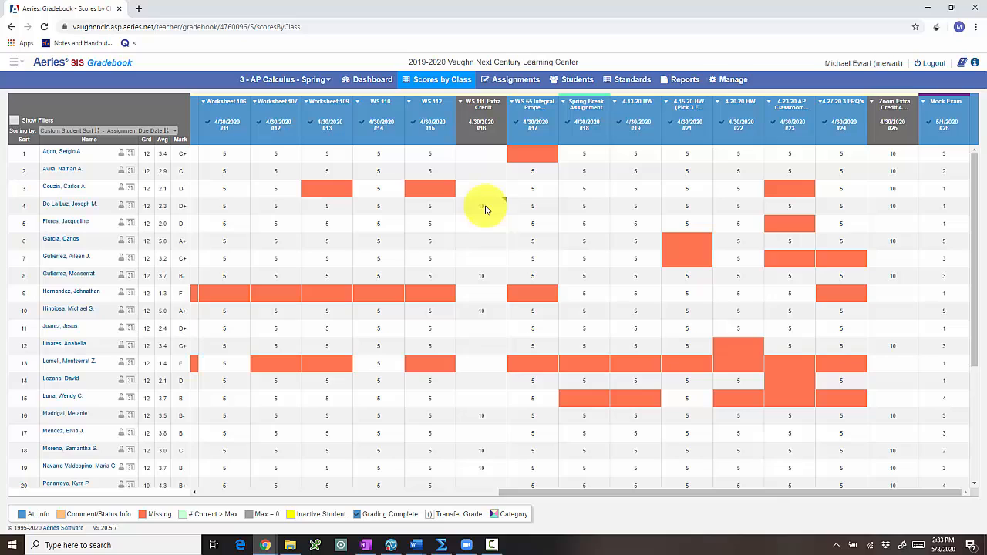
mouse_move(481, 207)
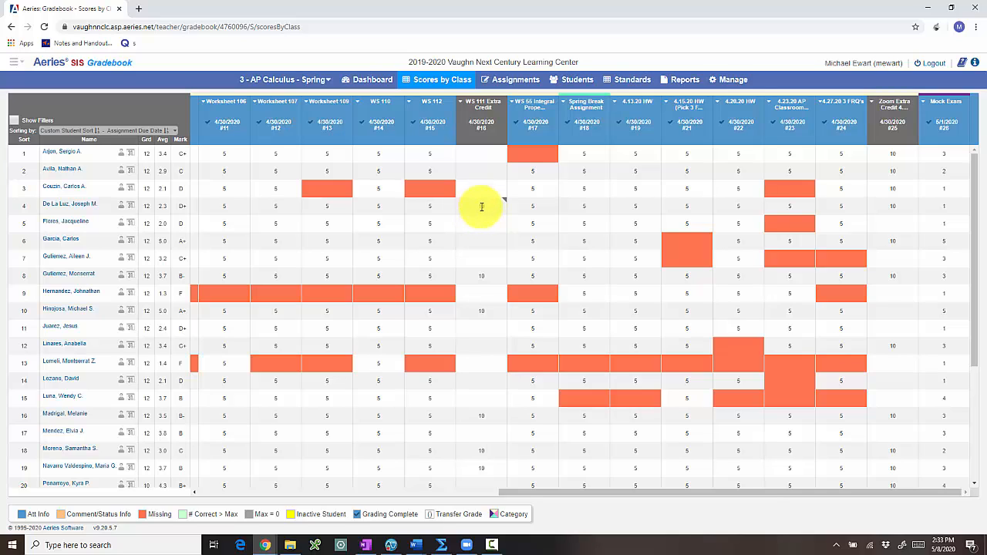
mouse_move(485, 194)
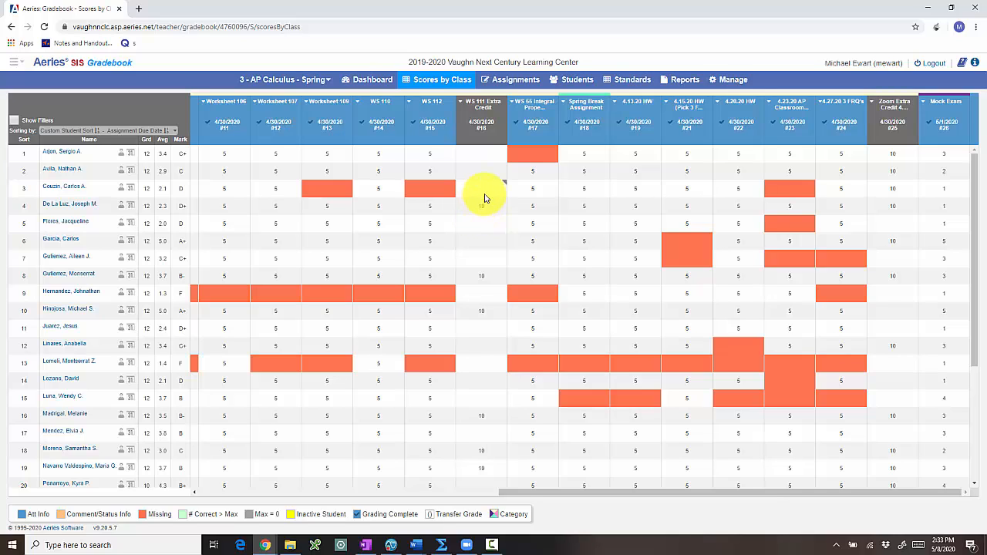
left_click(481, 188)
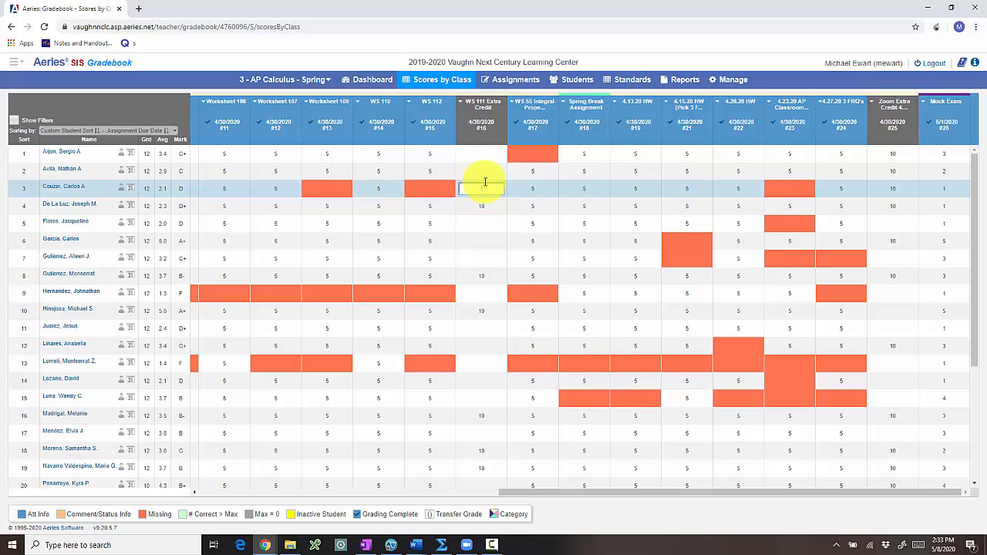
left_click(423, 102)
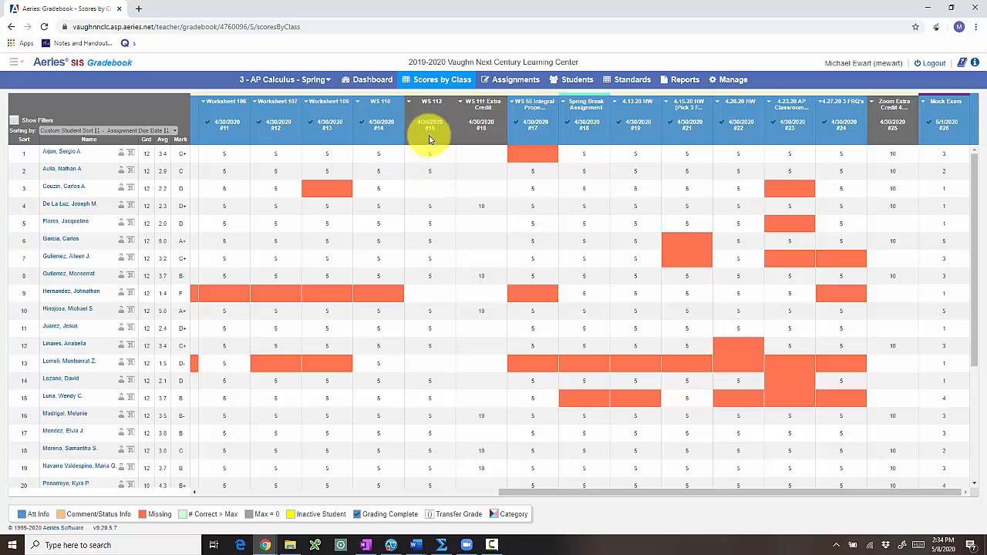
mouse_move(440, 162)
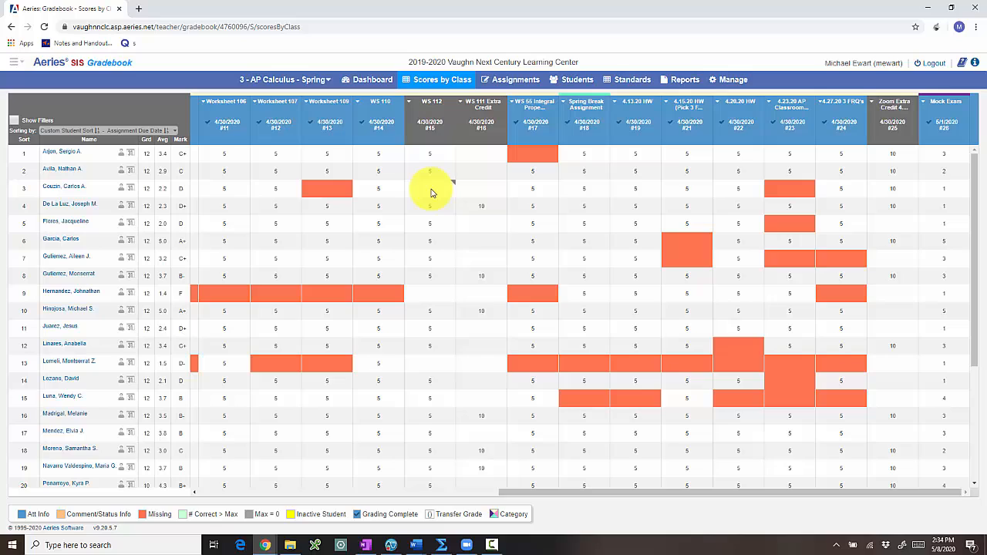
mouse_move(426, 198)
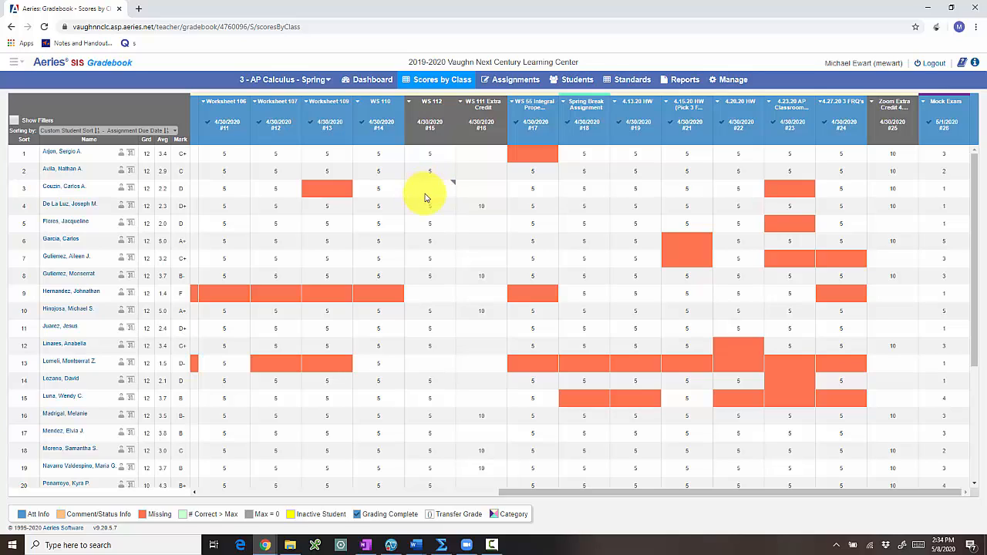